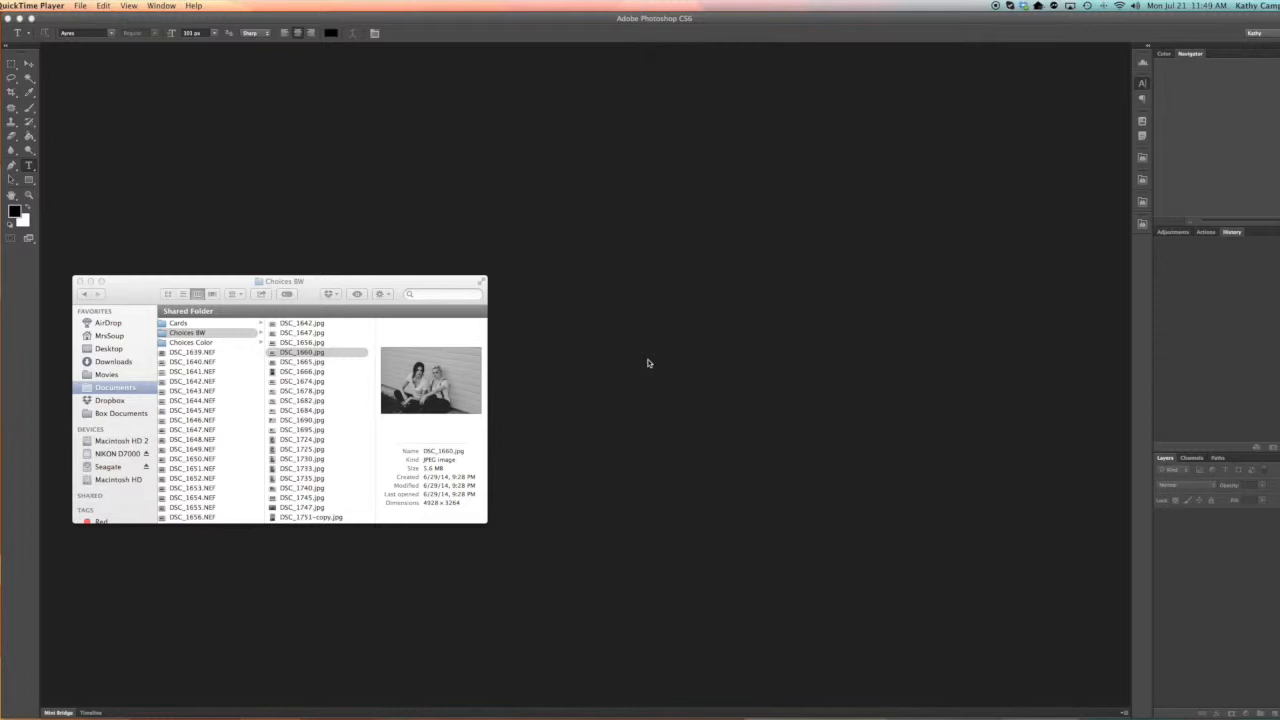
Step: Preview DSC_1660.jpg and DSC_1668.jpg in the Choices BW folder, then return to Photoshop
{"action": "left_click", "coordinate": [302, 352]}
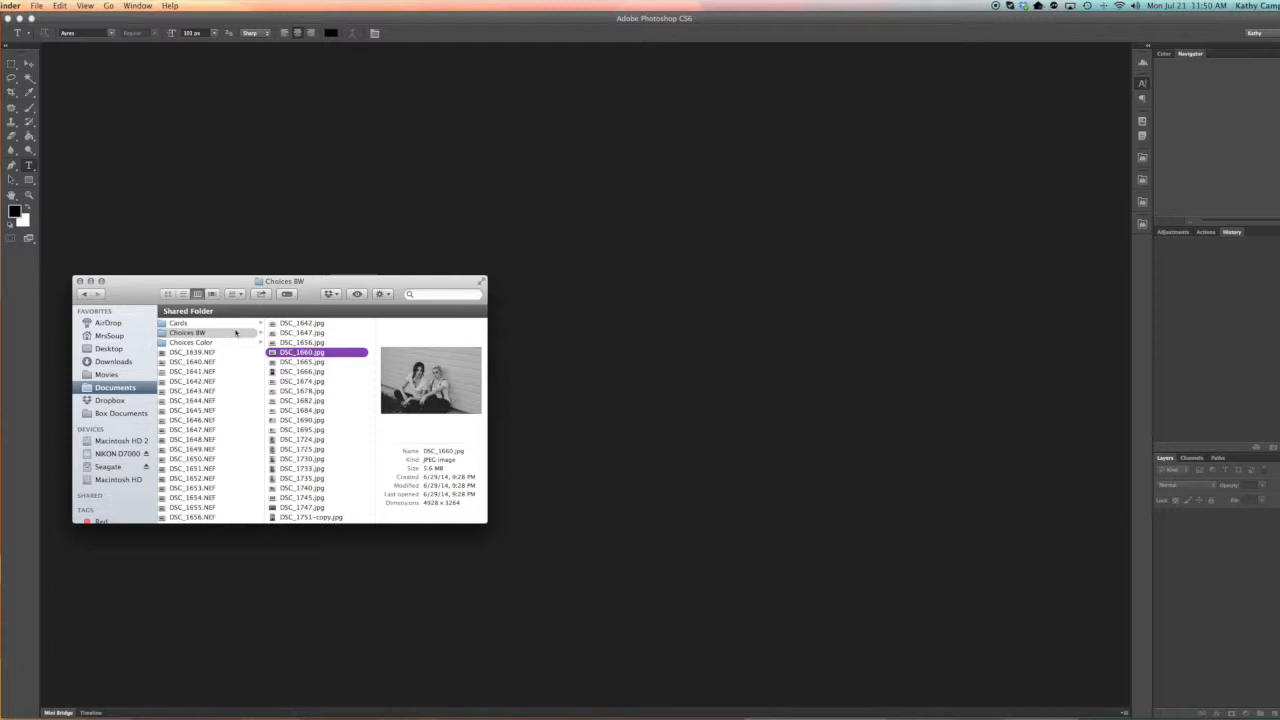
{"action": "left_click", "coordinate": [190, 332]}
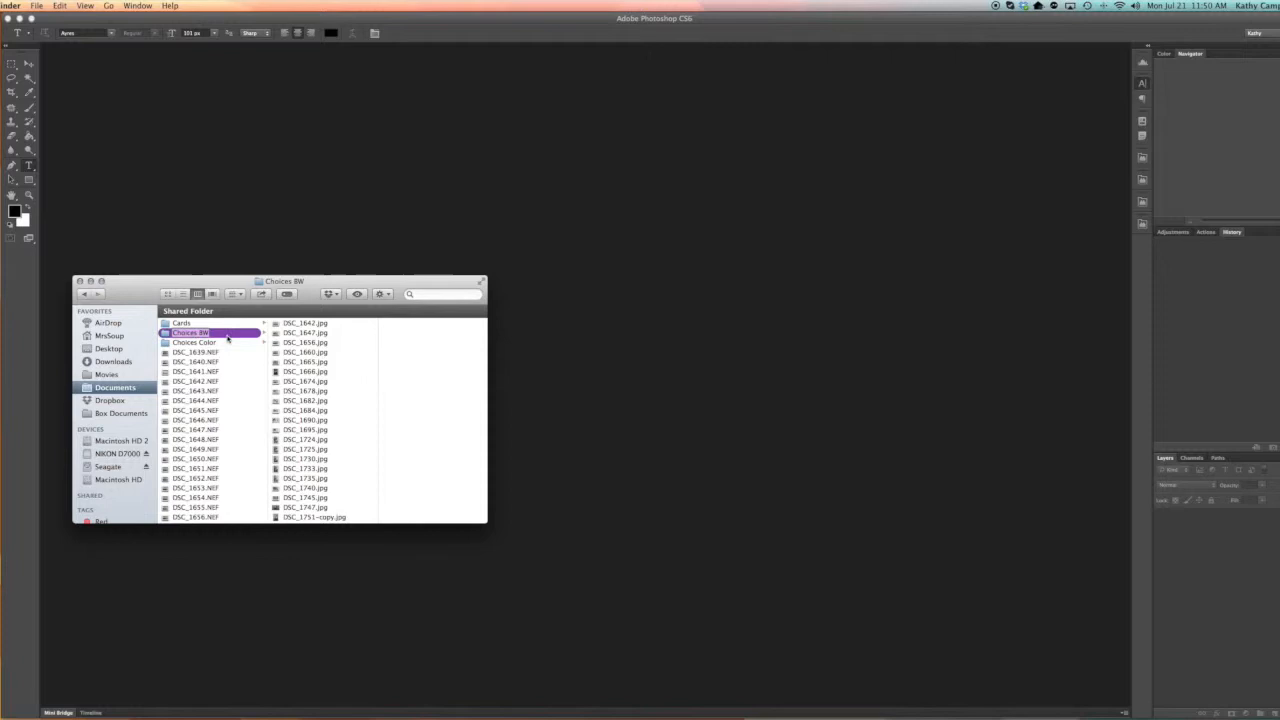
{"action": "left_click", "coordinate": [305, 371]}
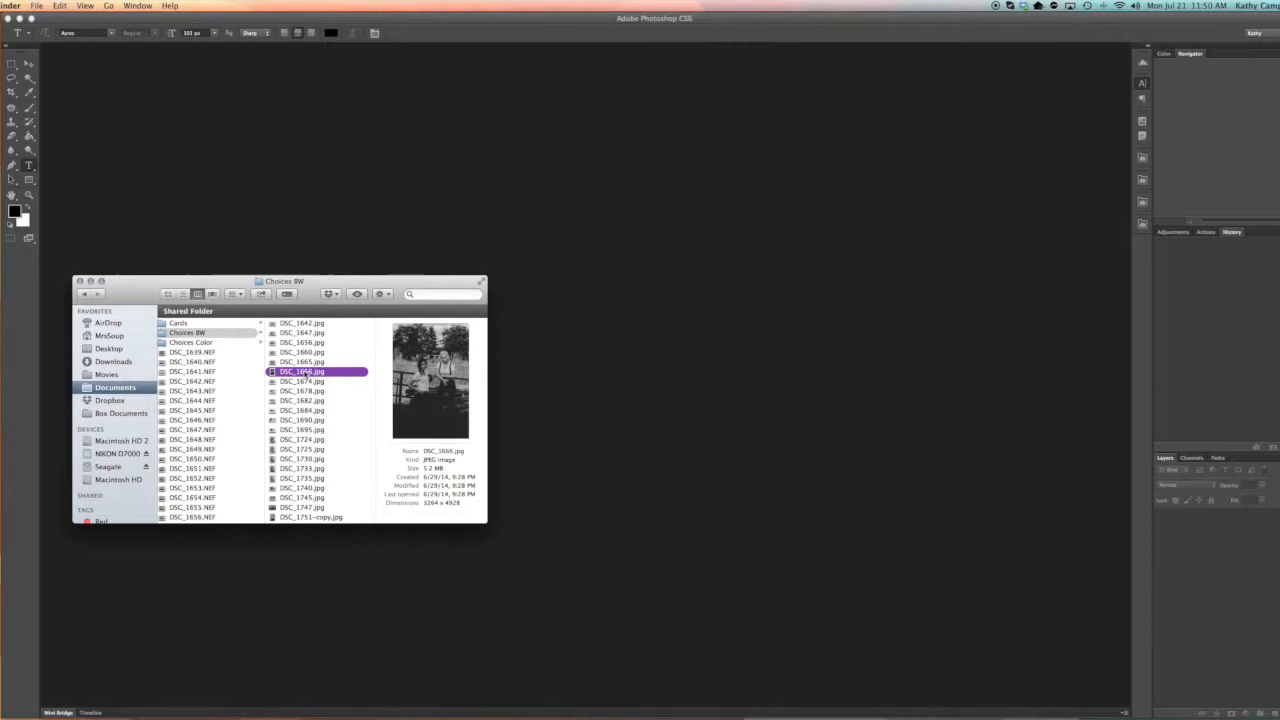
{"action": "left_click", "coordinate": [190, 332]}
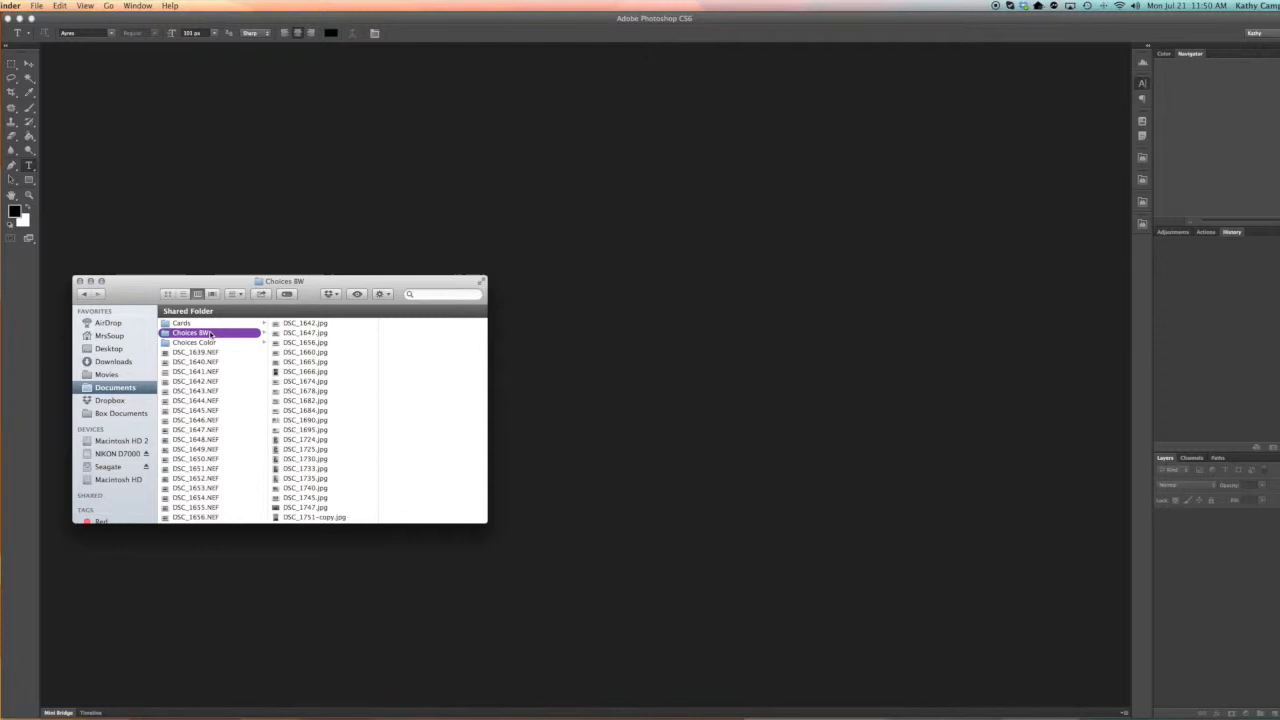
{"action": "left_click", "coordinate": [54, 5]}
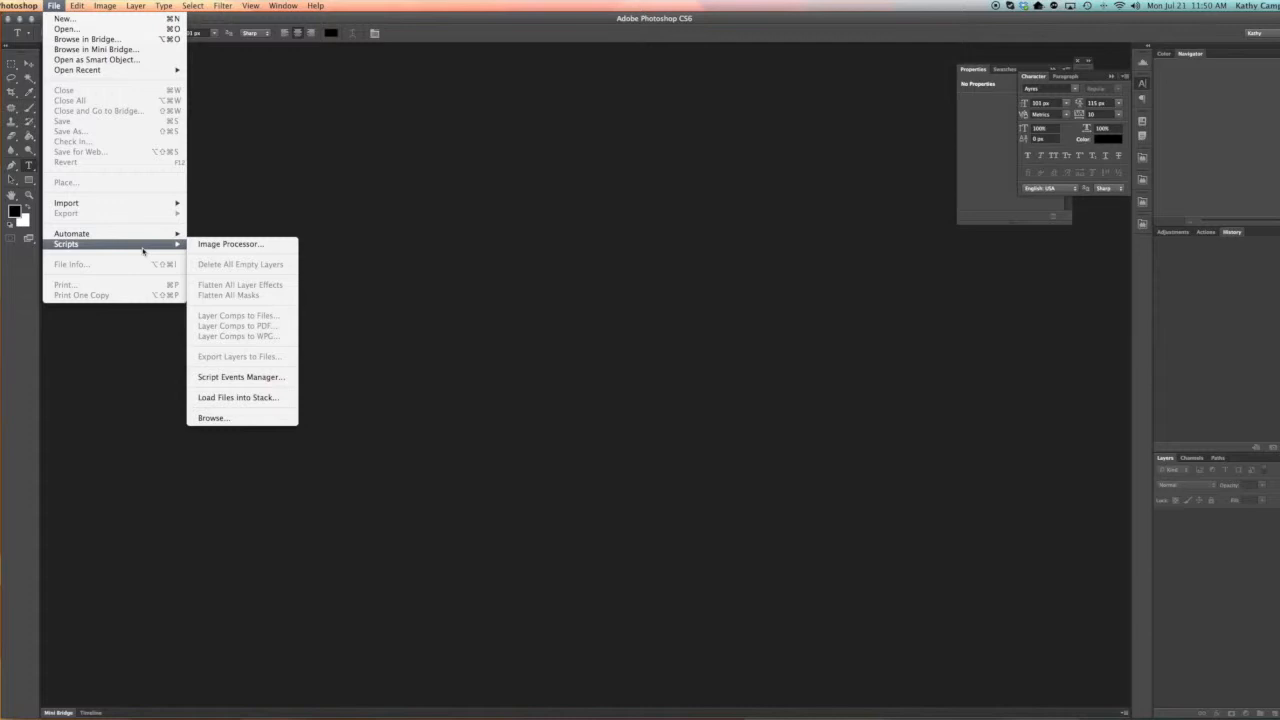
Step: Launch the Image Processor script and begin selecting its source images folder
{"action": "left_click", "coordinate": [230, 243]}
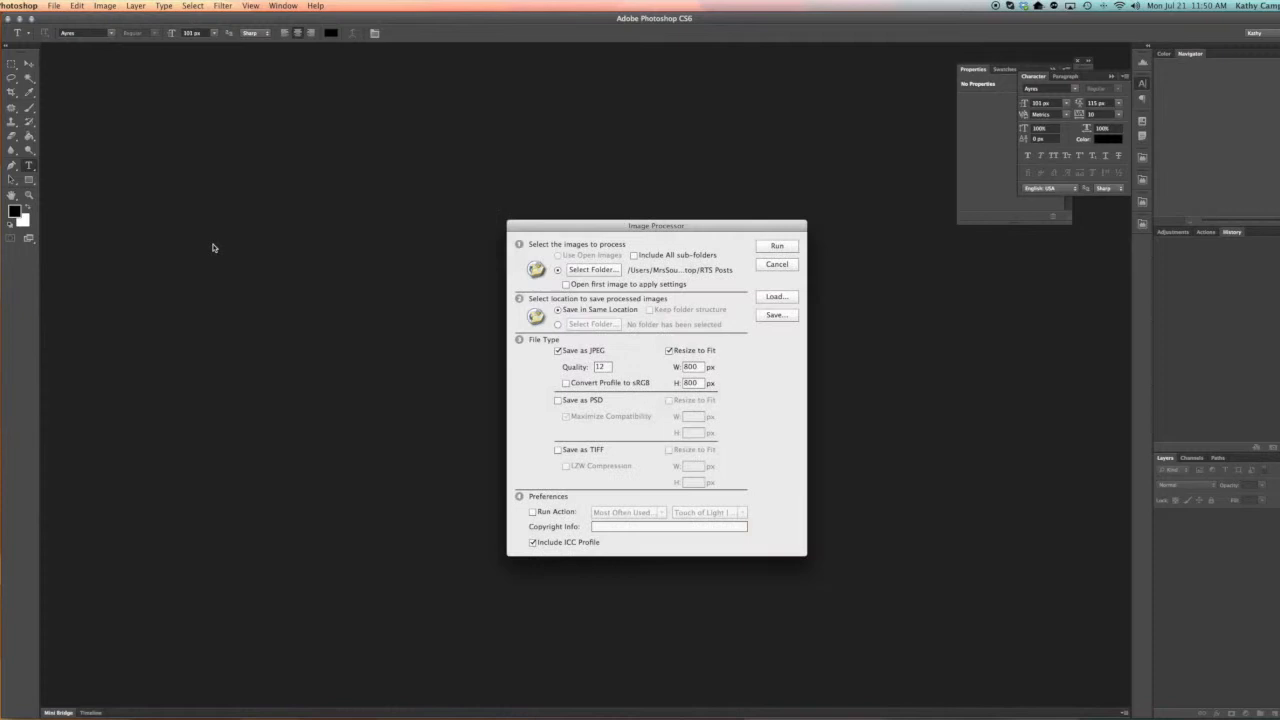
{"action": "mouse_move", "coordinate": [655, 335]}
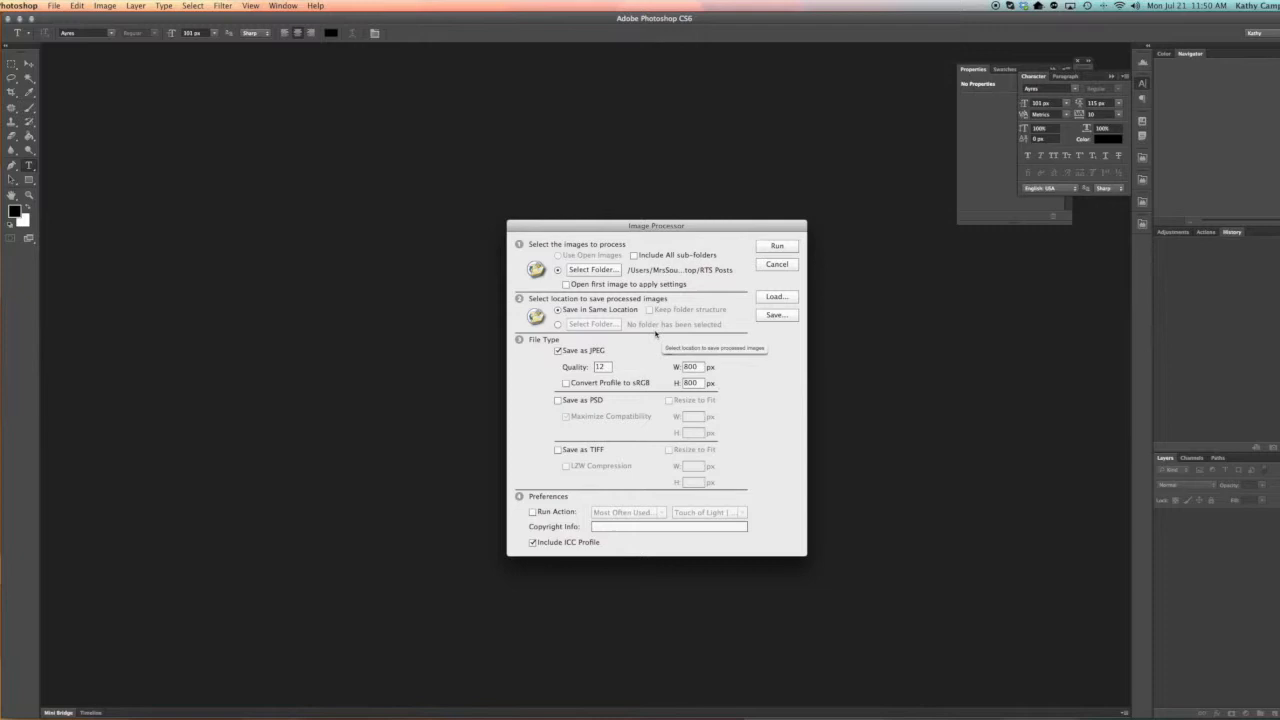
{"action": "left_click", "coordinate": [669, 350]}
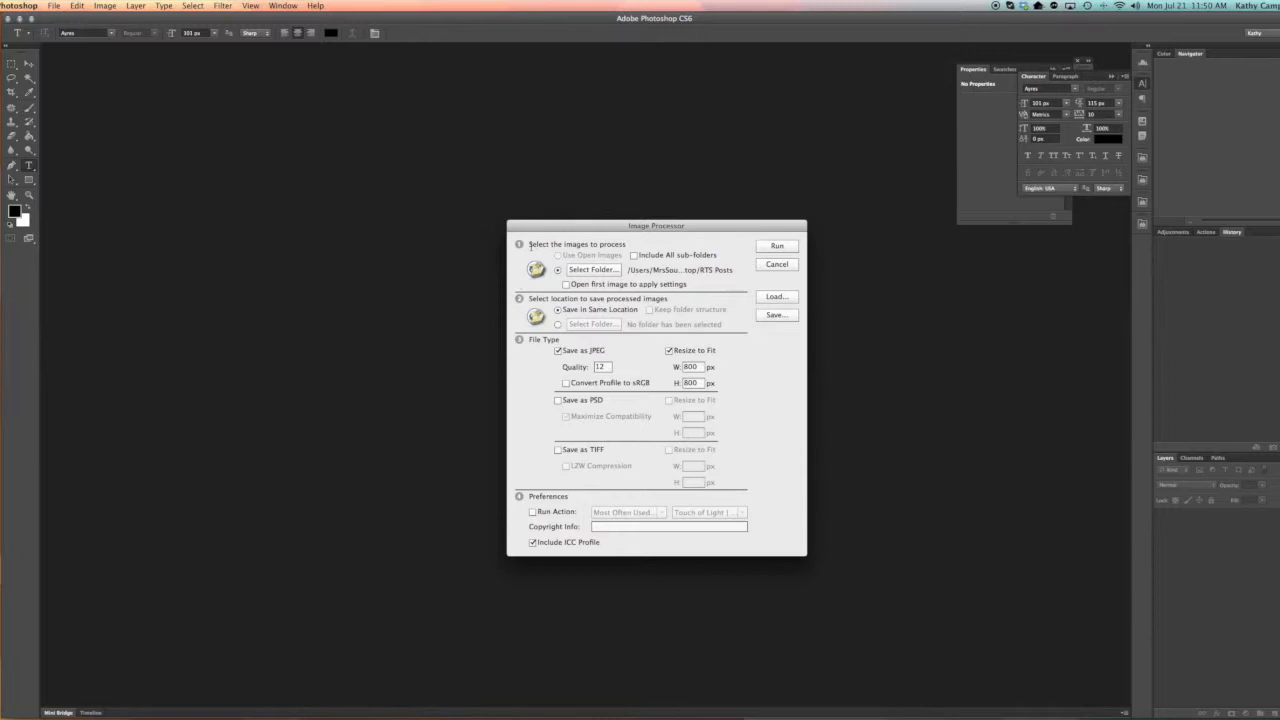
{"action": "left_click", "coordinate": [559, 255]}
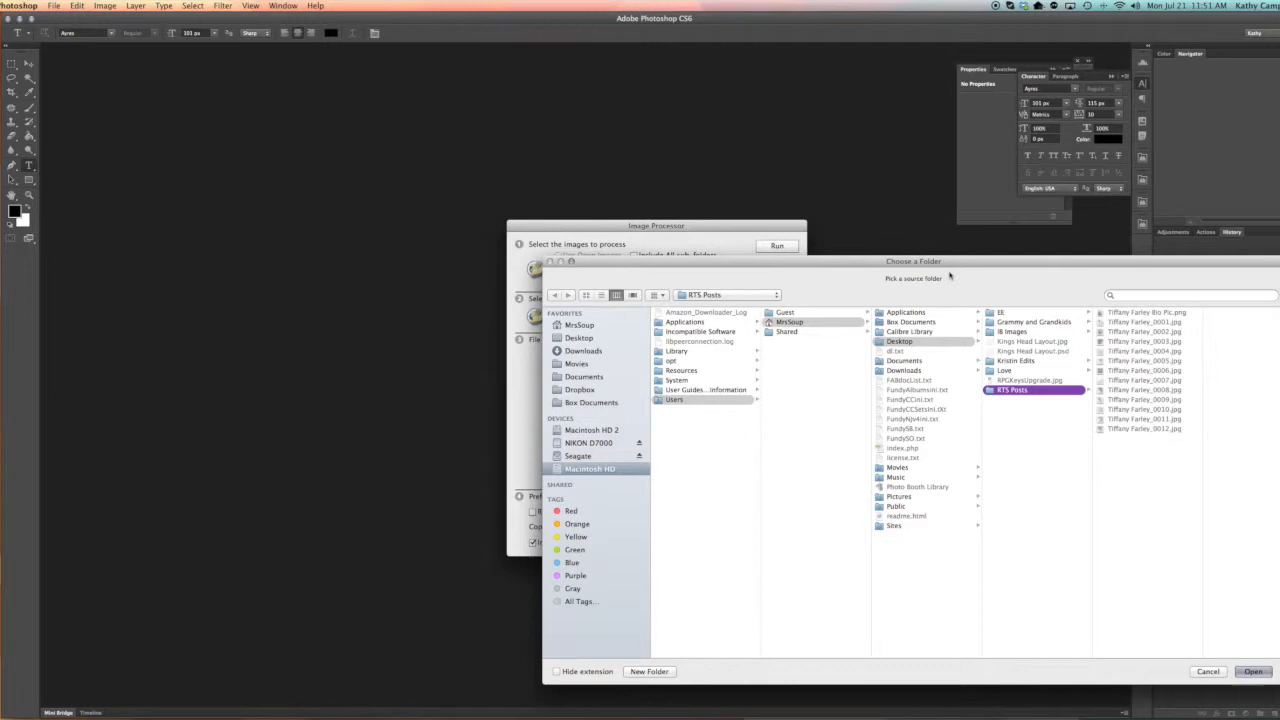
Step: Pick and confirm Choices BW as the Image Processor source folder
{"action": "left_click", "coordinate": [584, 376]}
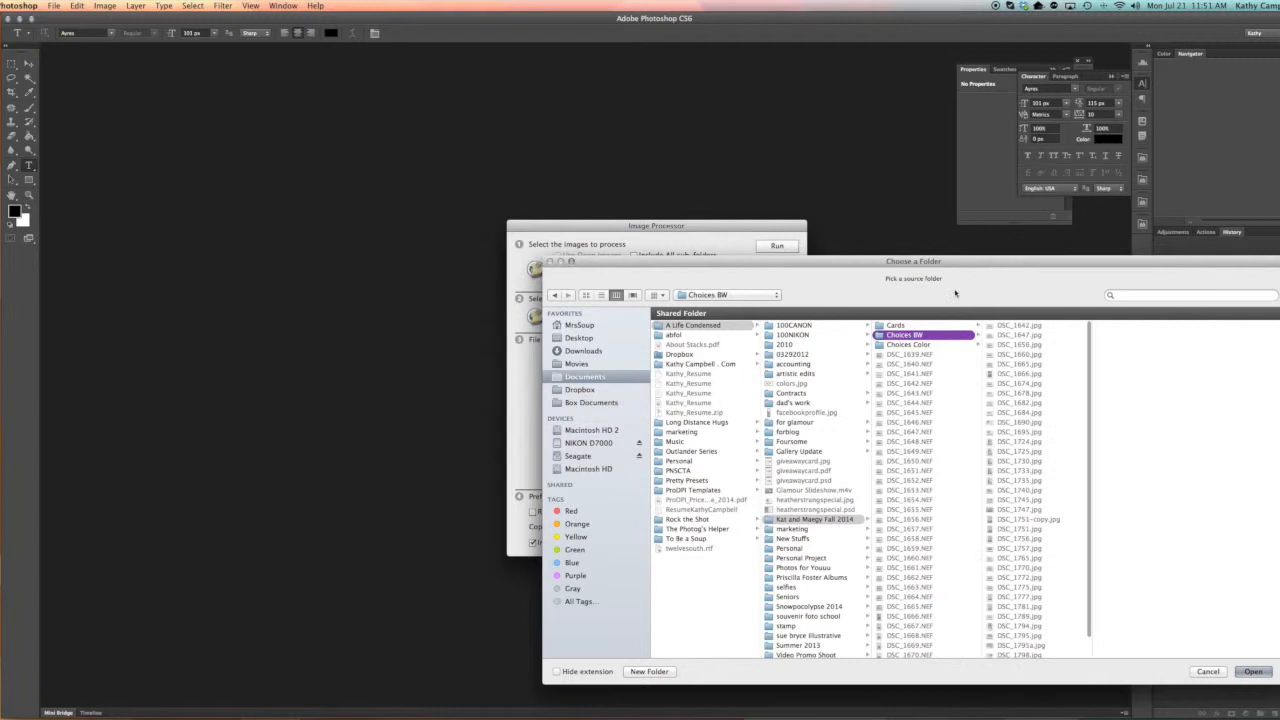
{"action": "left_click", "coordinate": [1252, 671]}
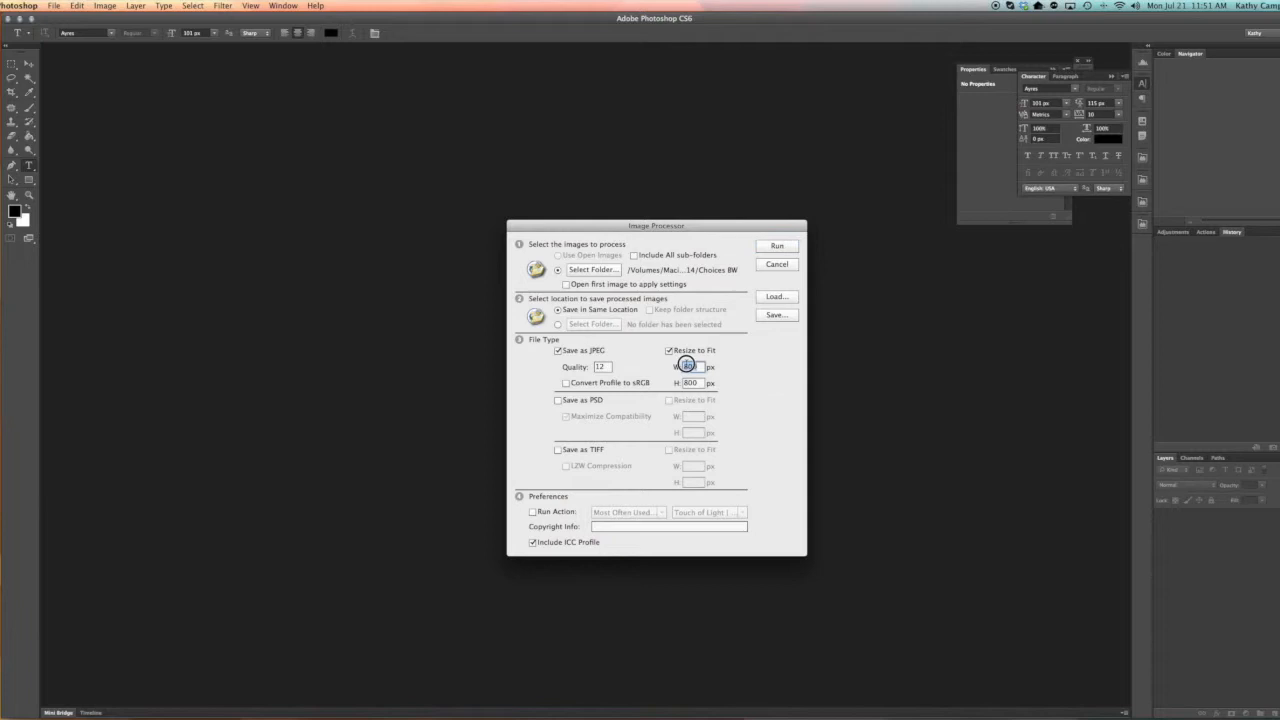
Step: Set JPEG Resize to Fit to 900 × 900 px and enable Run Action
{"action": "left_click", "coordinate": [690, 366]}
{"action": "type", "text": "900"}
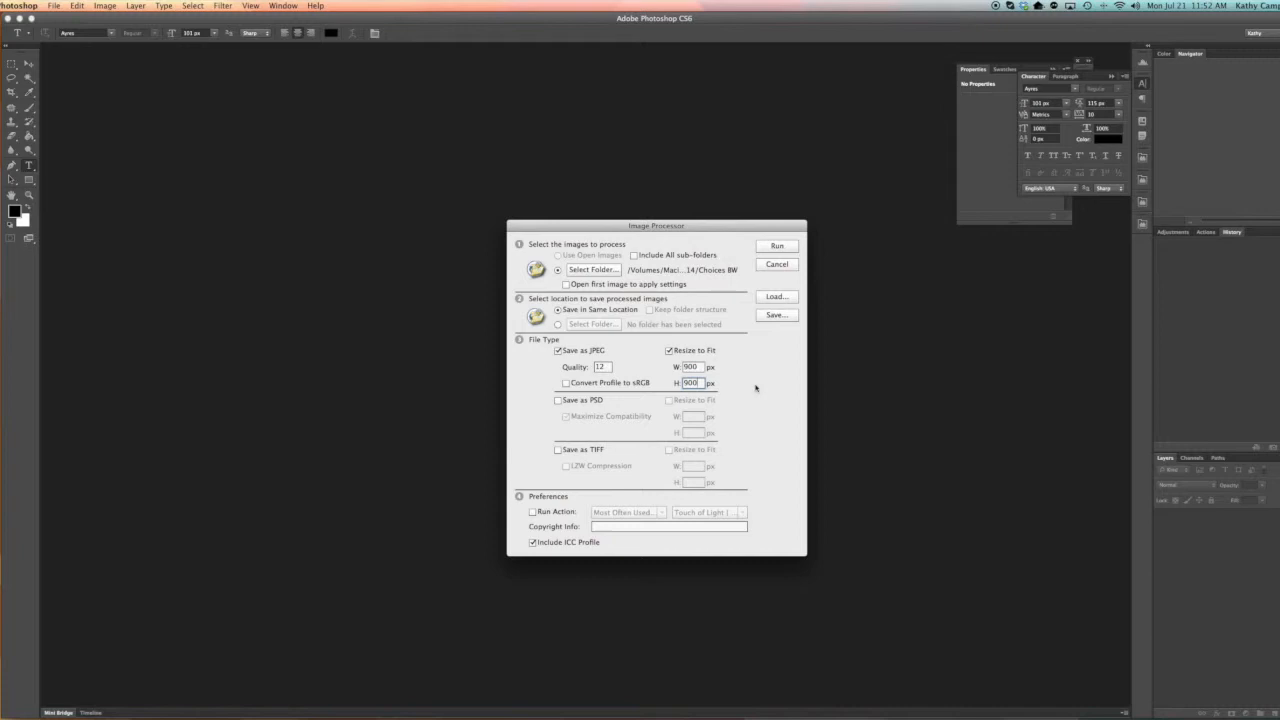
{"action": "mouse_move", "coordinate": [547, 464]}
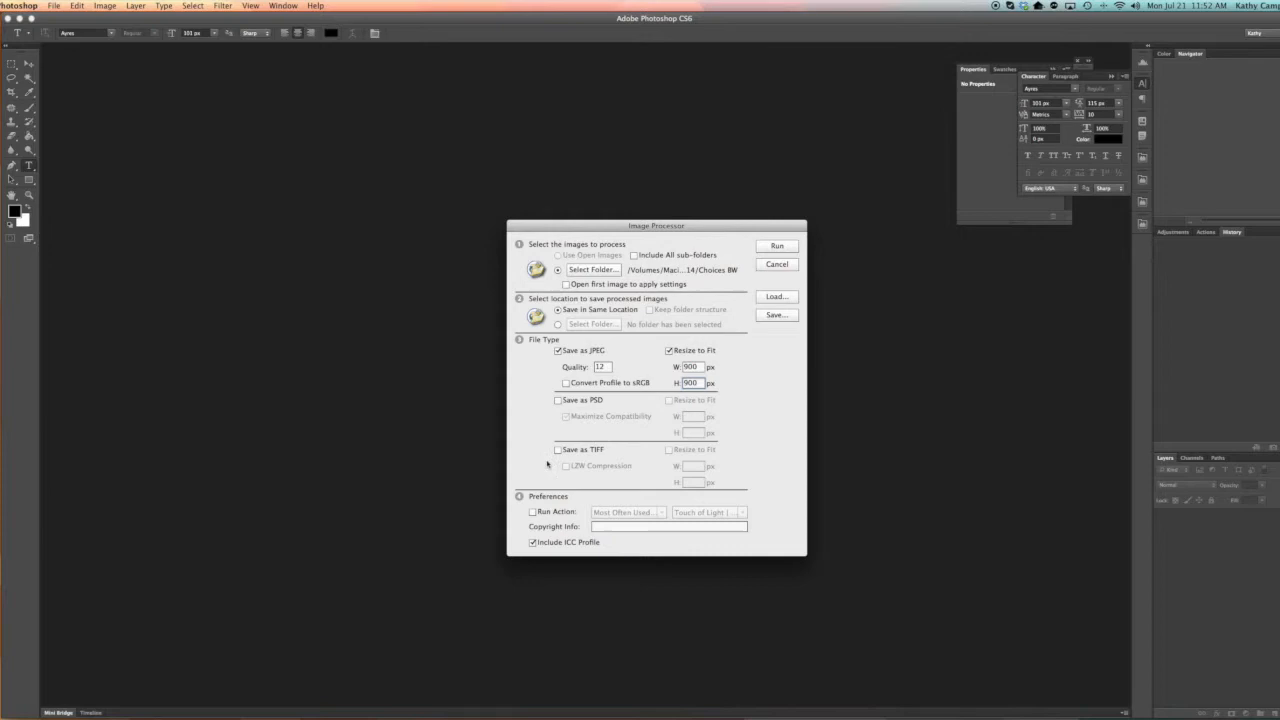
{"action": "left_click", "coordinate": [533, 511]}
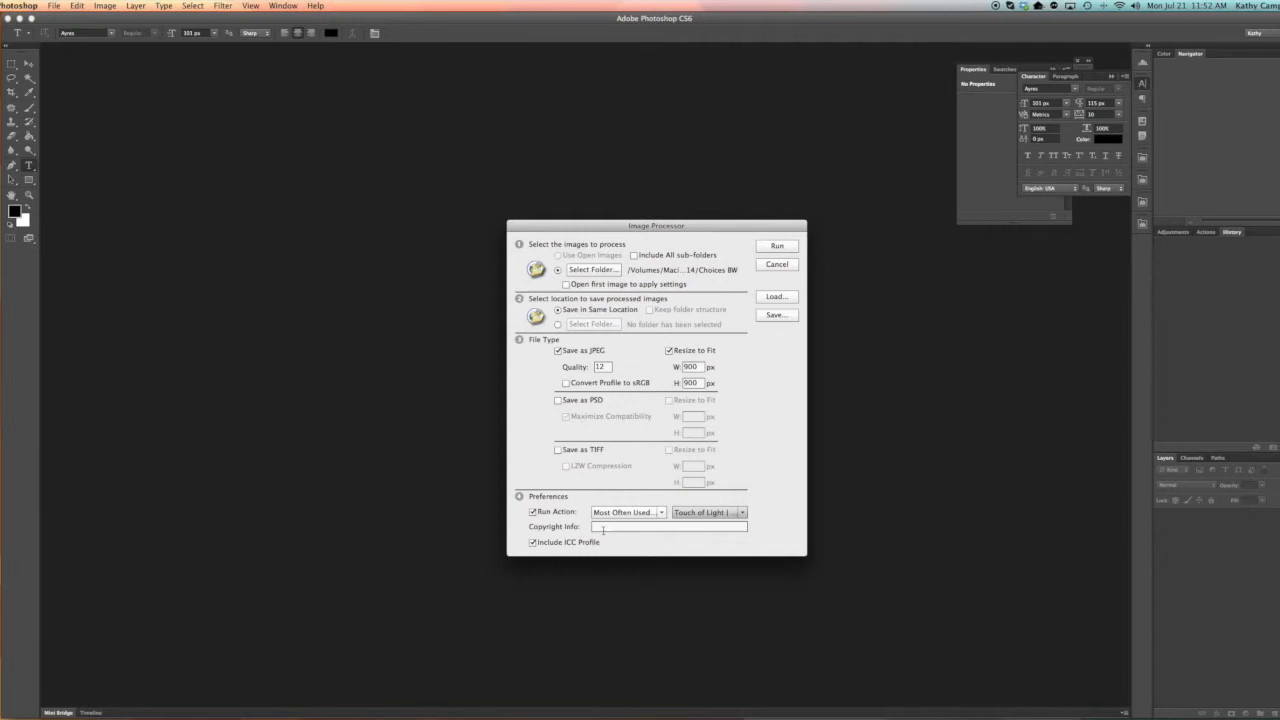
Step: Run the Image Processor to create the JPEG subfolder of resized copies
{"action": "left_click", "coordinate": [532, 511]}
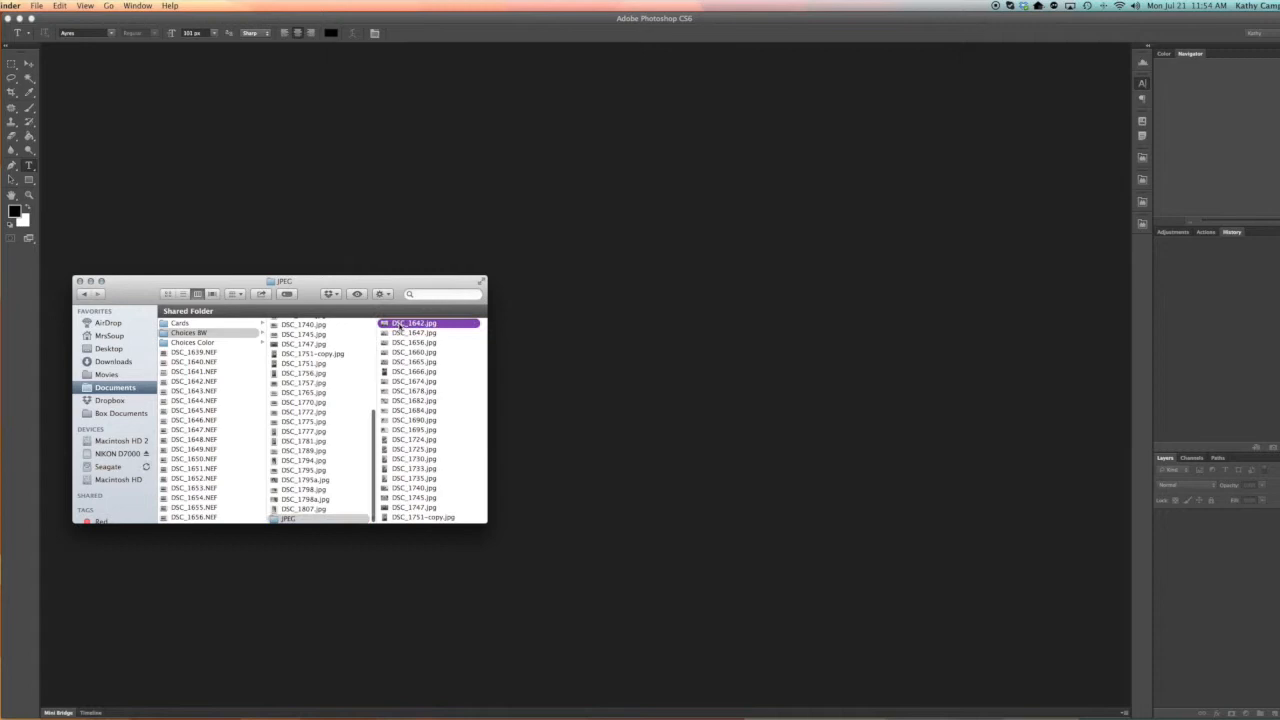
Step: Open the processed DSC_1642.jpg to verify its 900 × 596 px size
{"action": "double_click", "coordinate": [430, 322]}
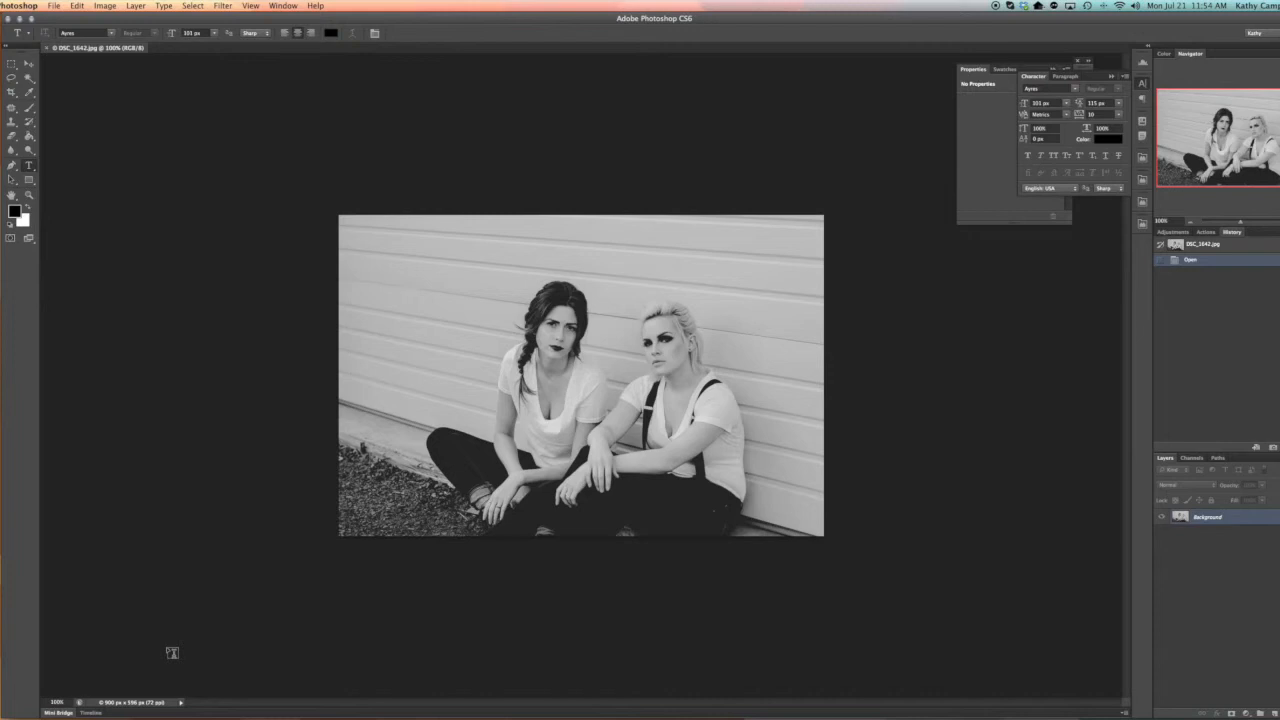